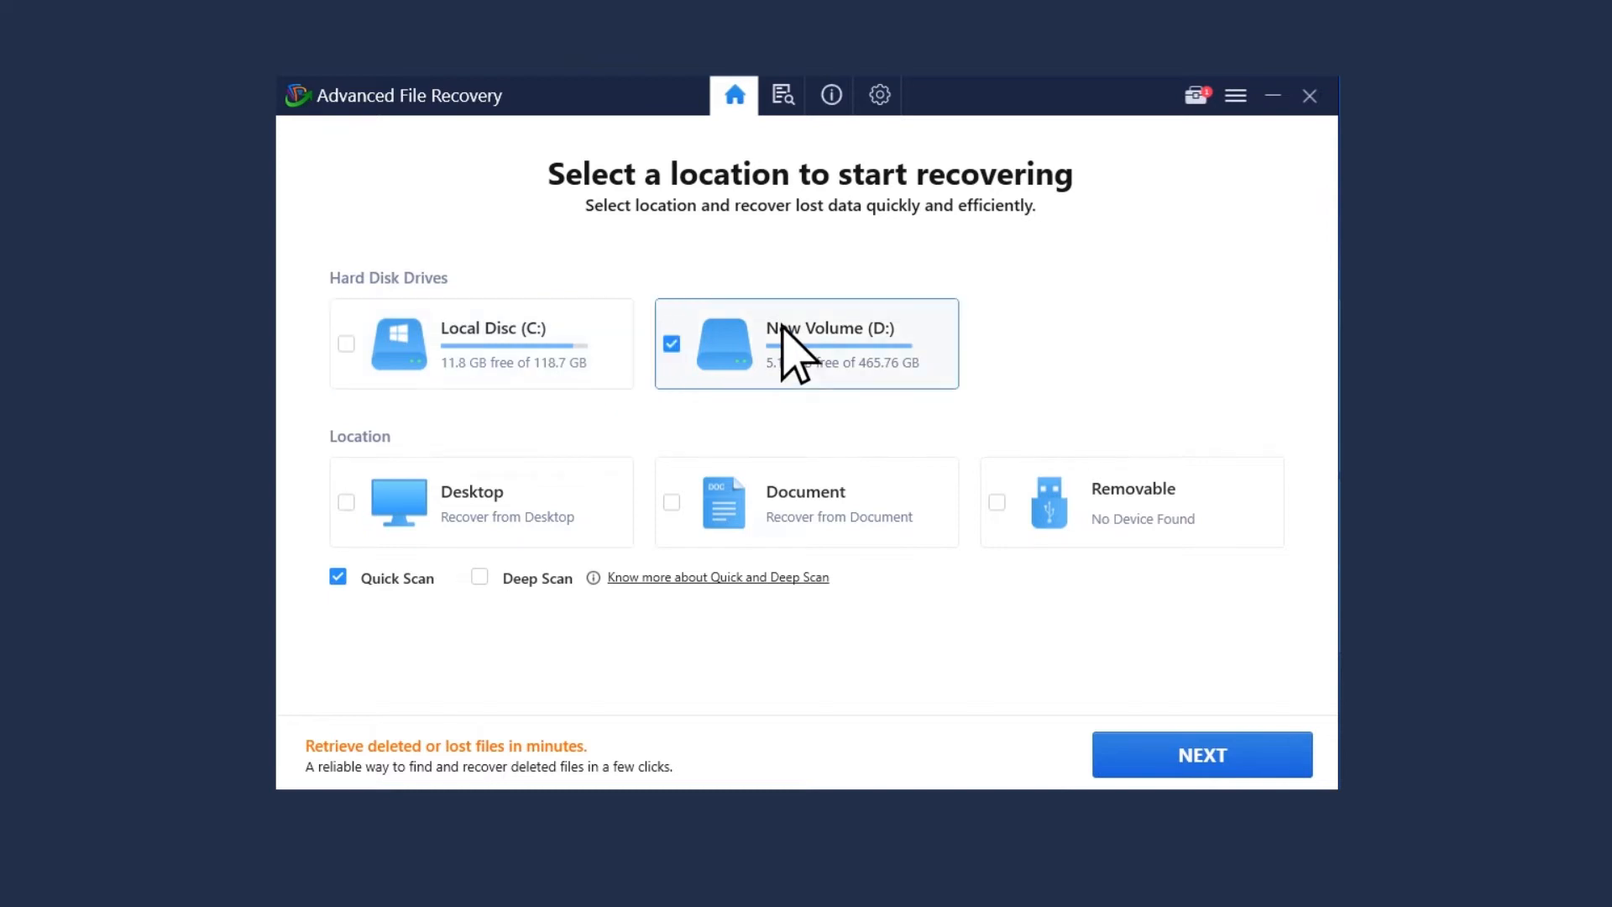
mouse_move(407, 627)
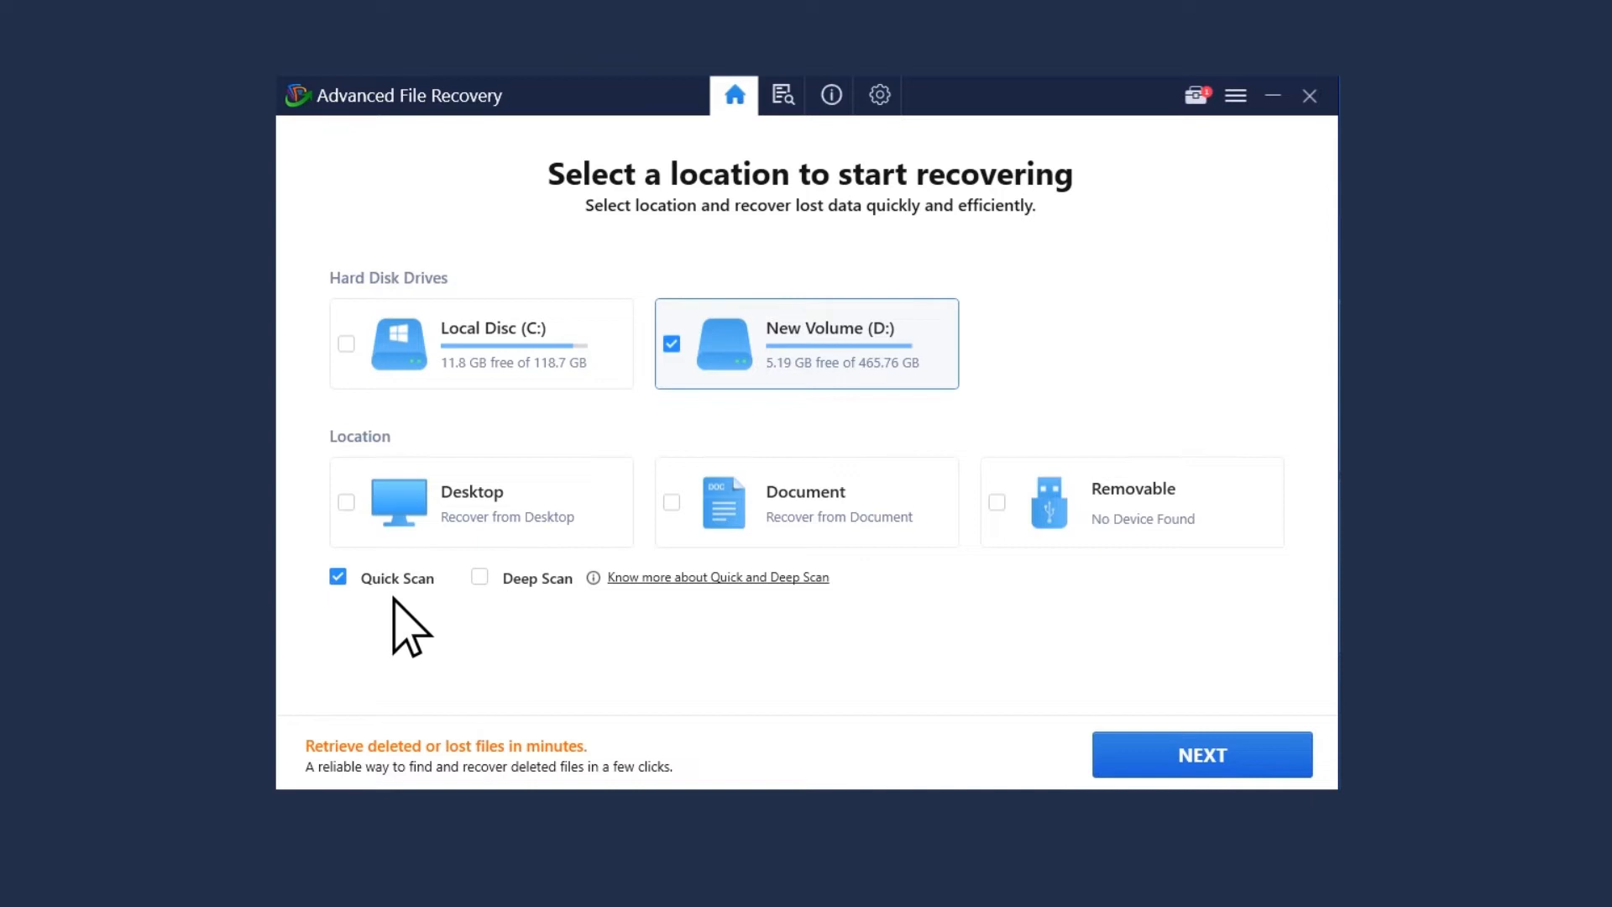
Switch the New Volume (D:) scan from Quick Scan to Deep Scan.
left_click(479, 577)
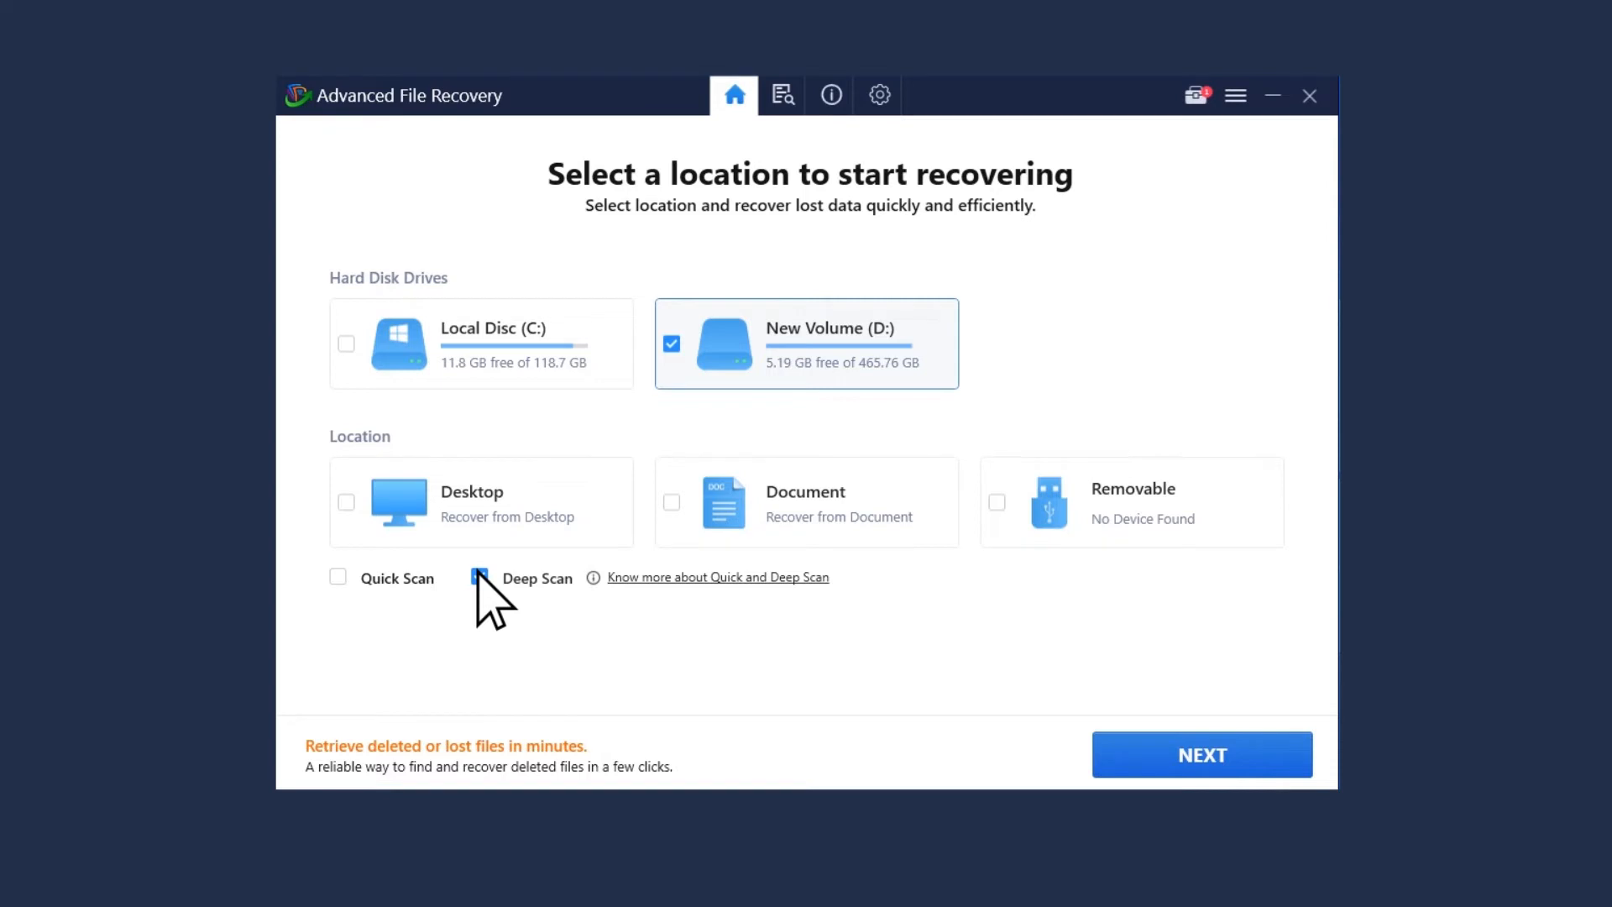
left_click(478, 577)
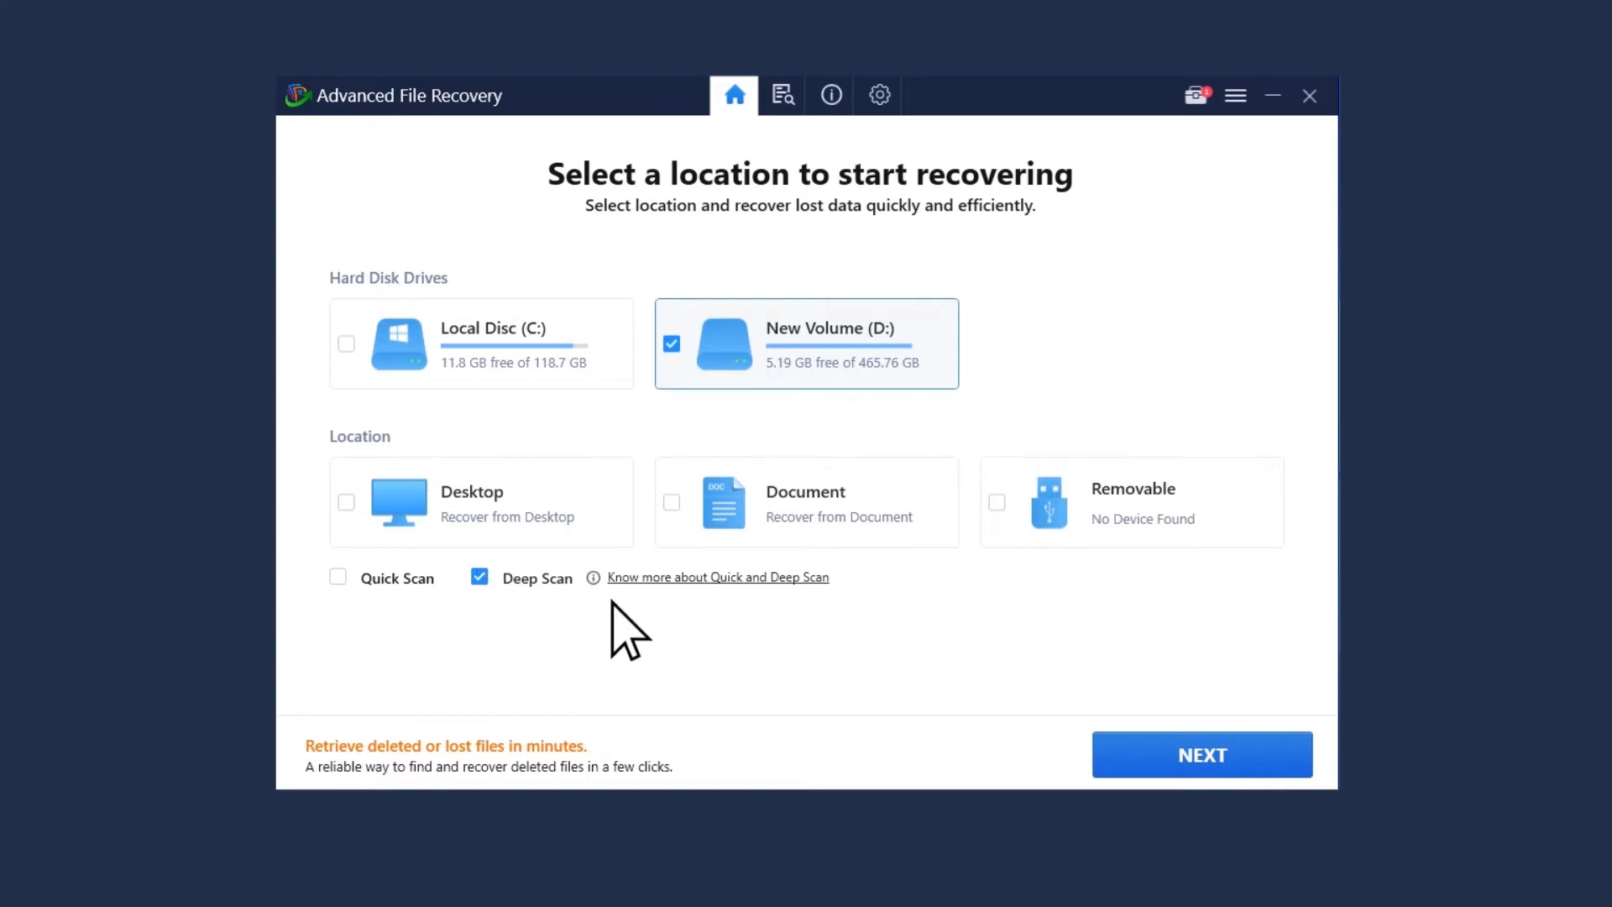
Keep all data types selected and start the deep scan of New Volume (D:).
left_click(1200, 754)
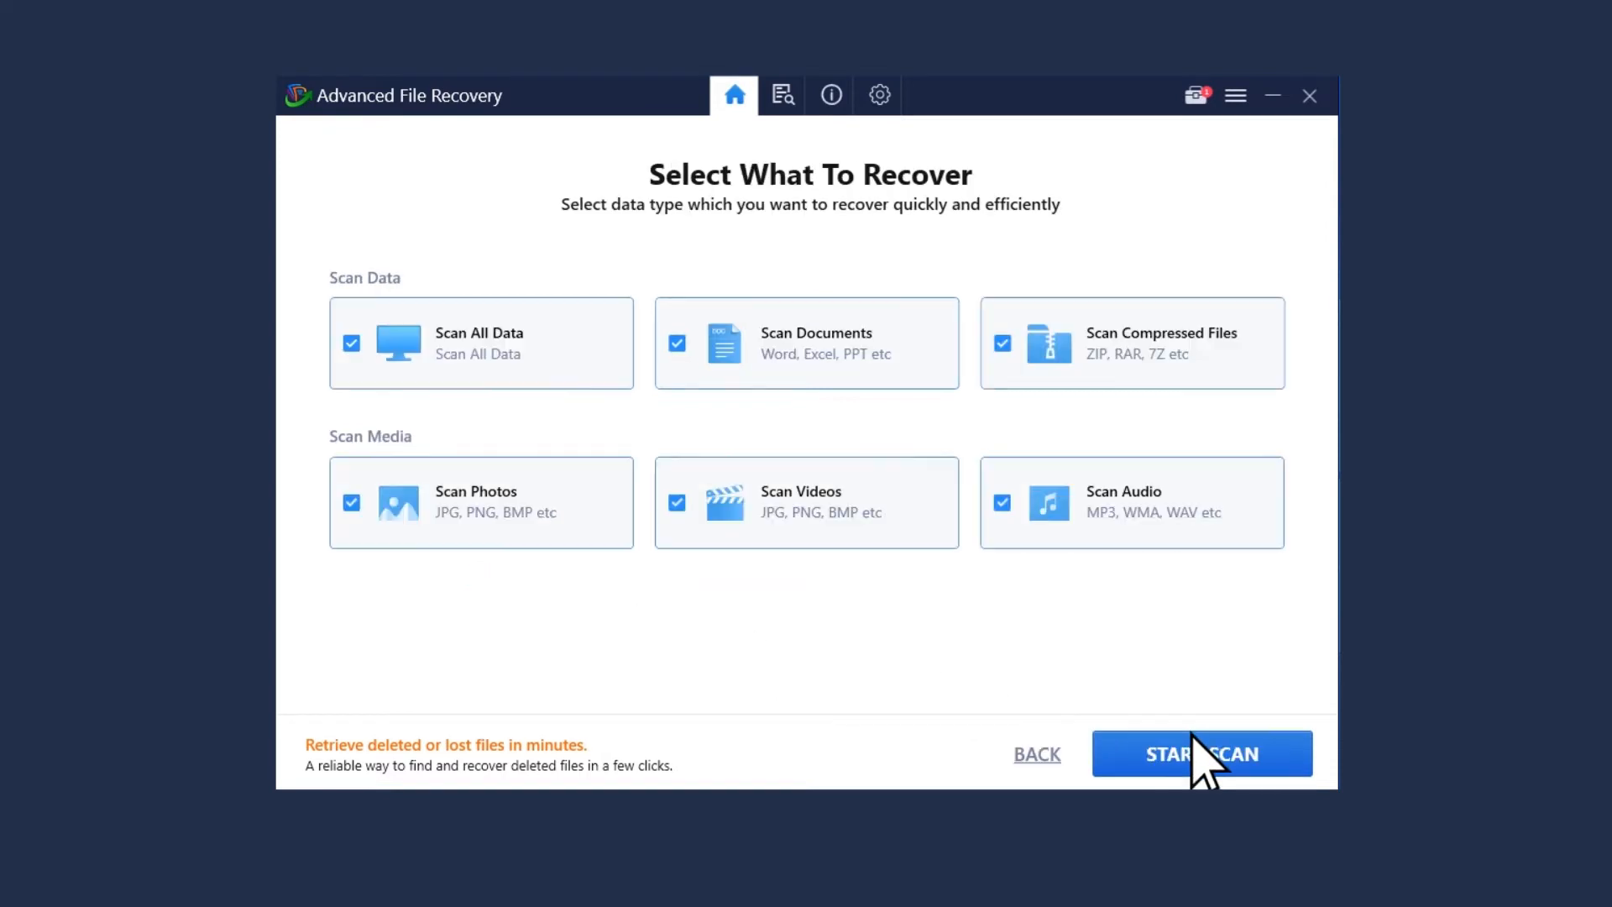
mouse_move(653, 514)
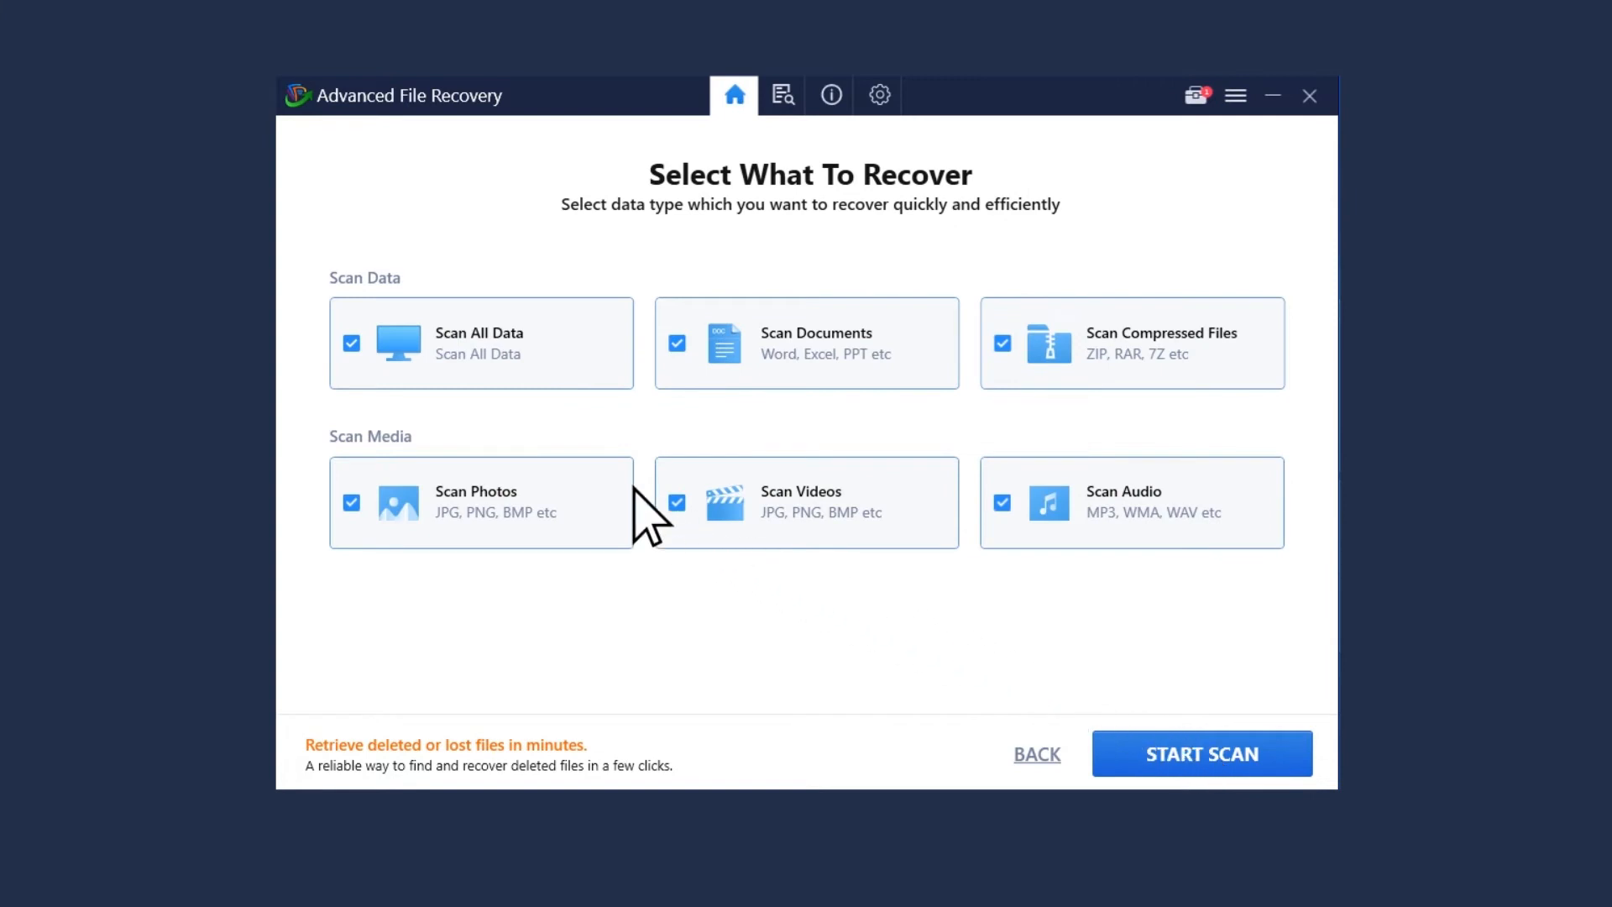
mouse_move(779, 453)
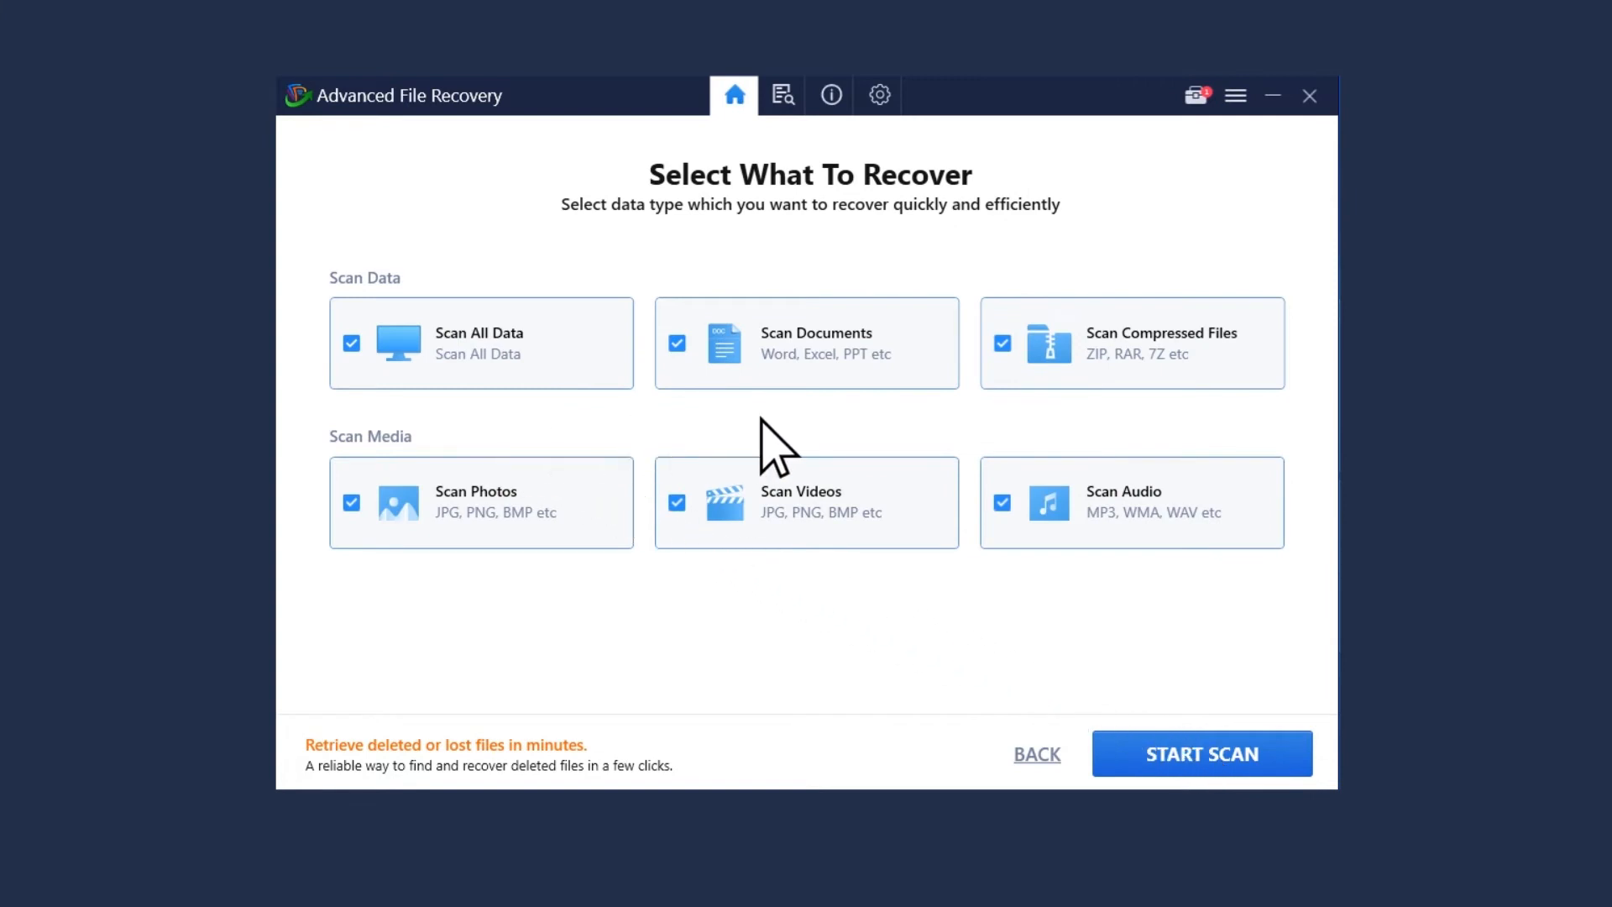
mouse_move(1047, 622)
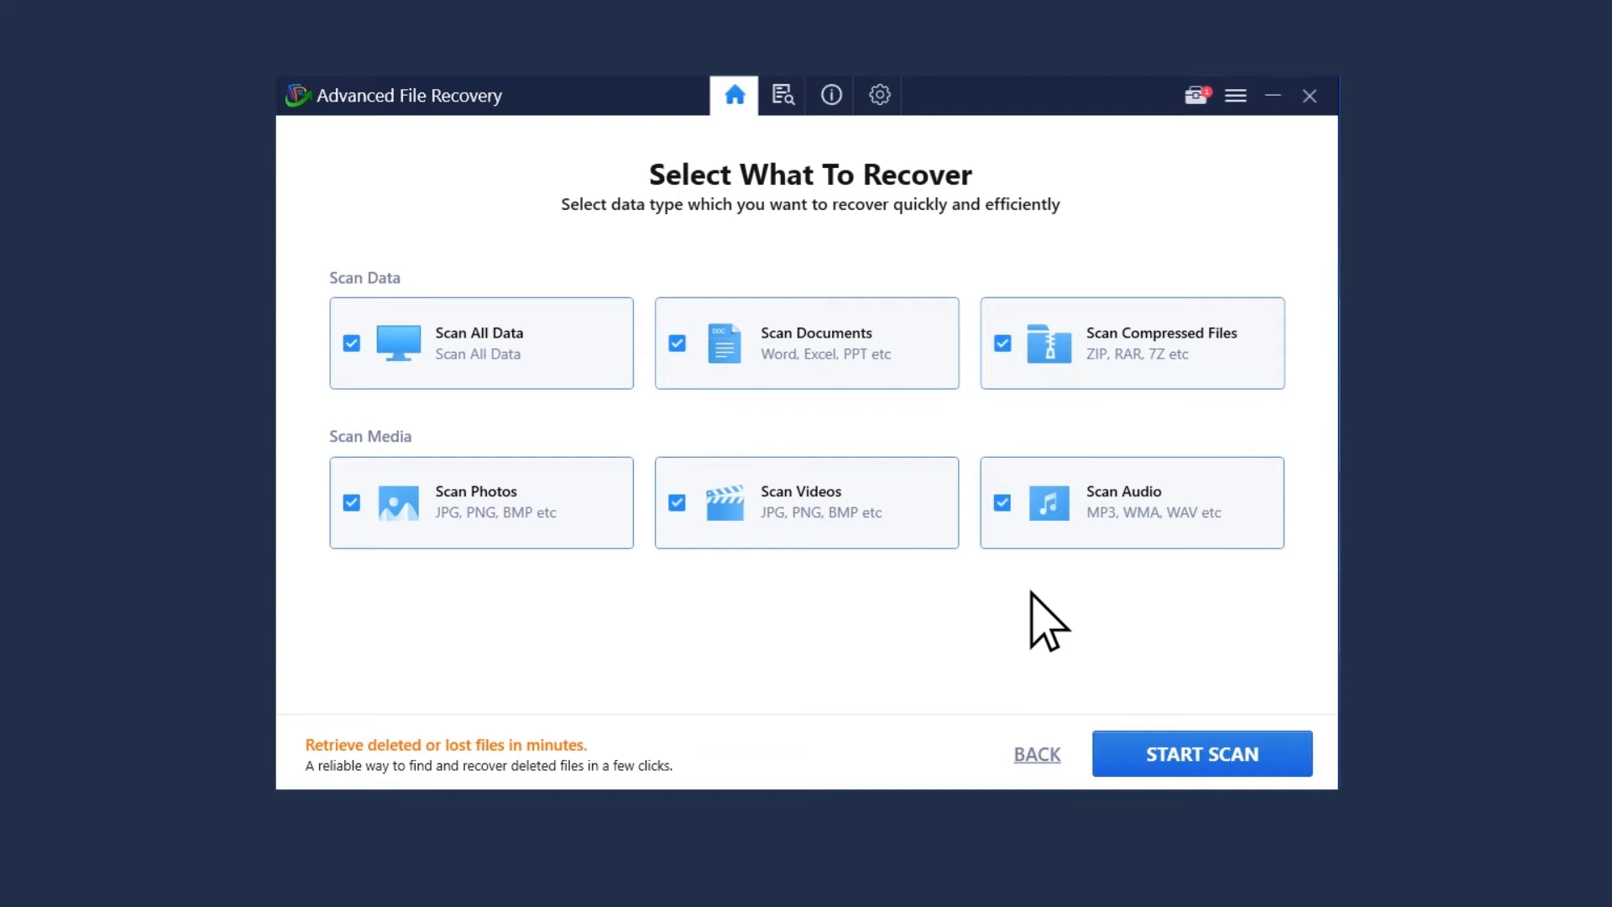
left_click(1201, 752)
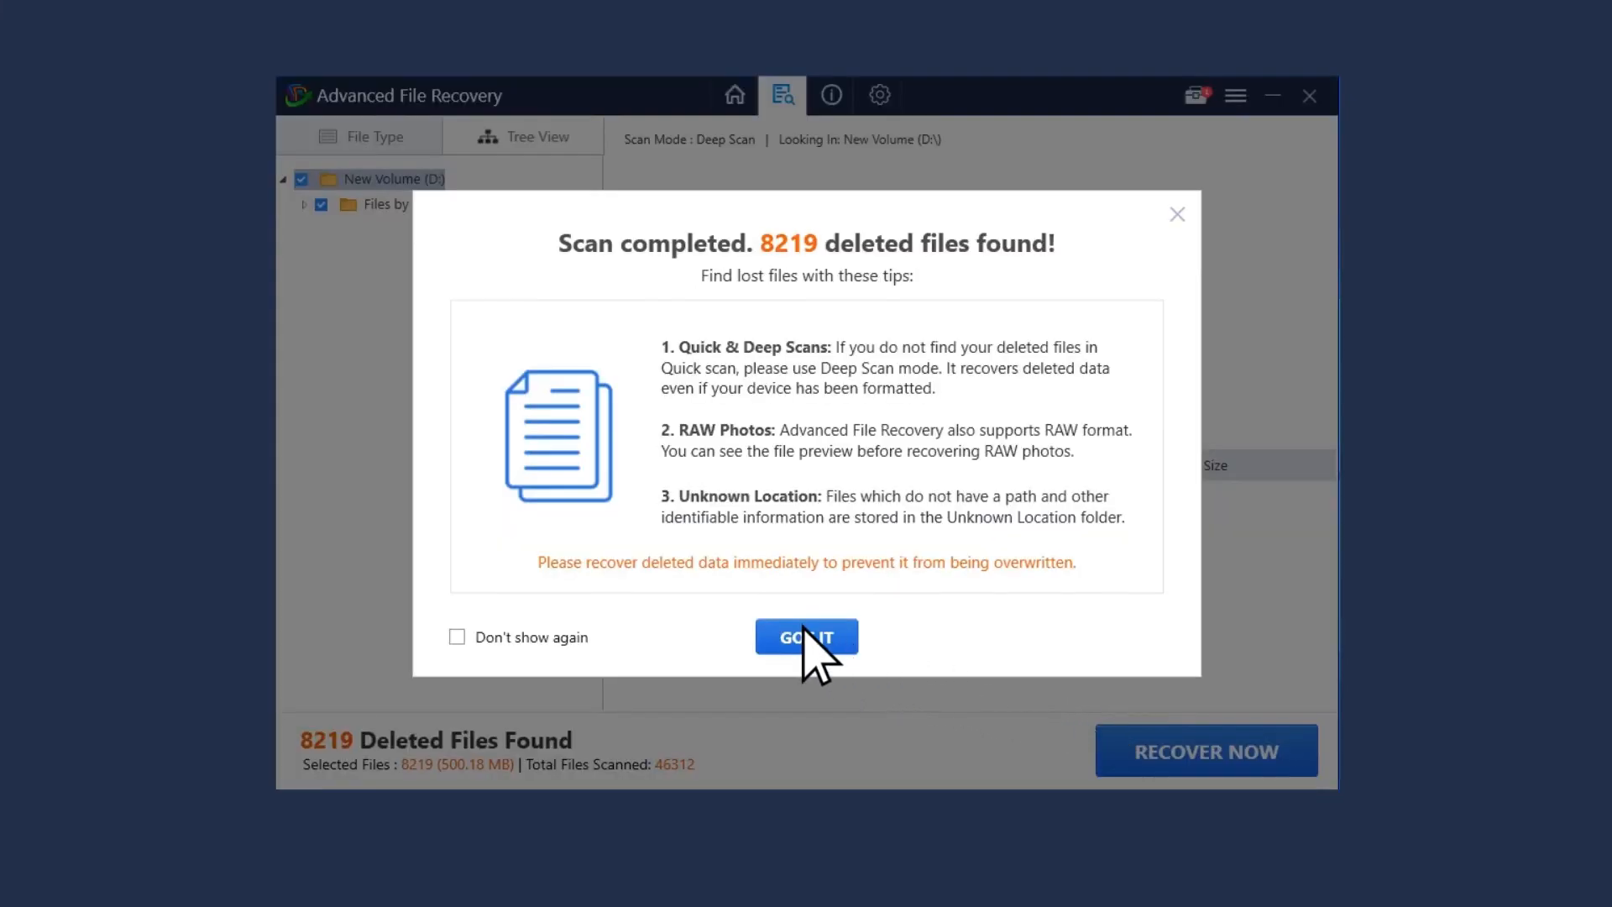
Dismiss the scan-complete summary reporting 8219 deleted files found.
left_click(806, 637)
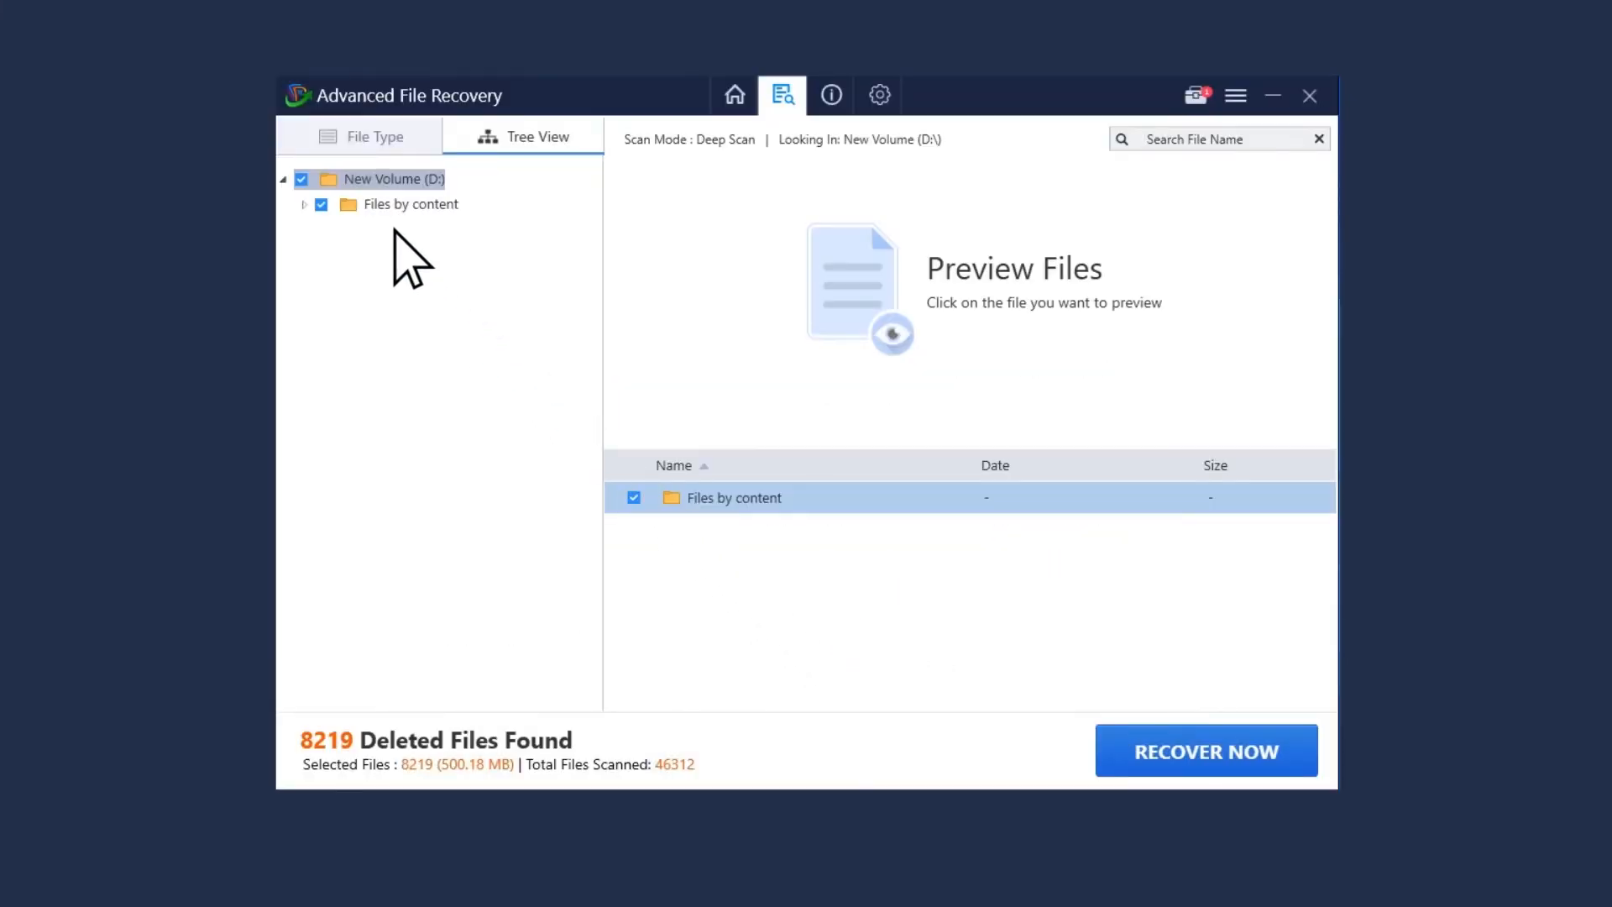
Preview the found .png photos under Files by content and File Type > Photos > PNG.
left_click(303, 203)
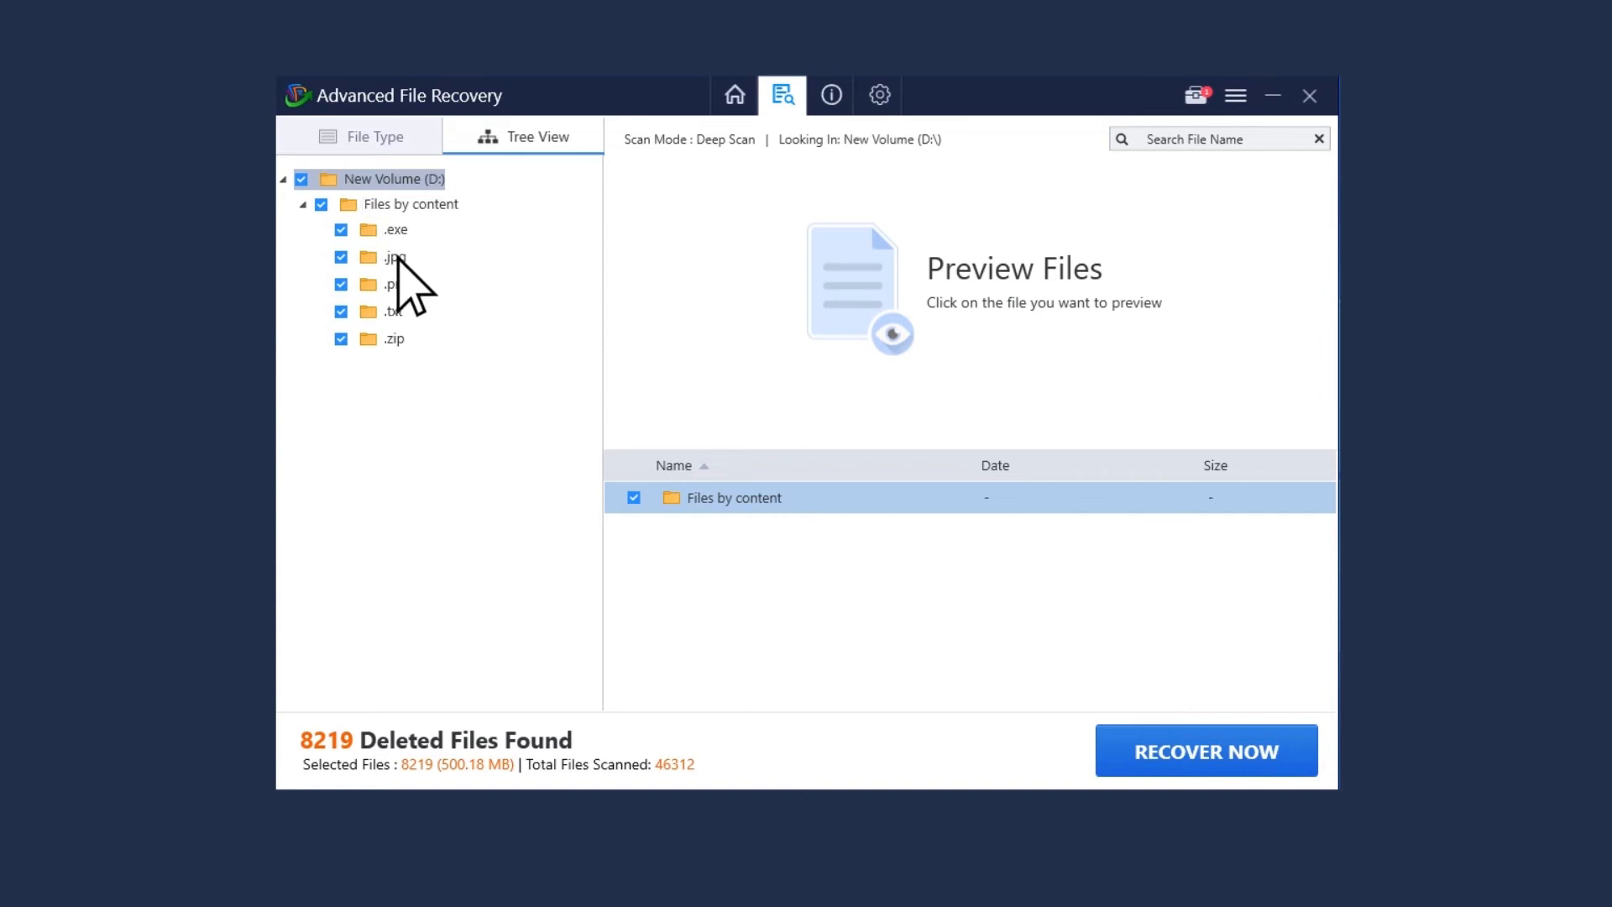
left_click(395, 284)
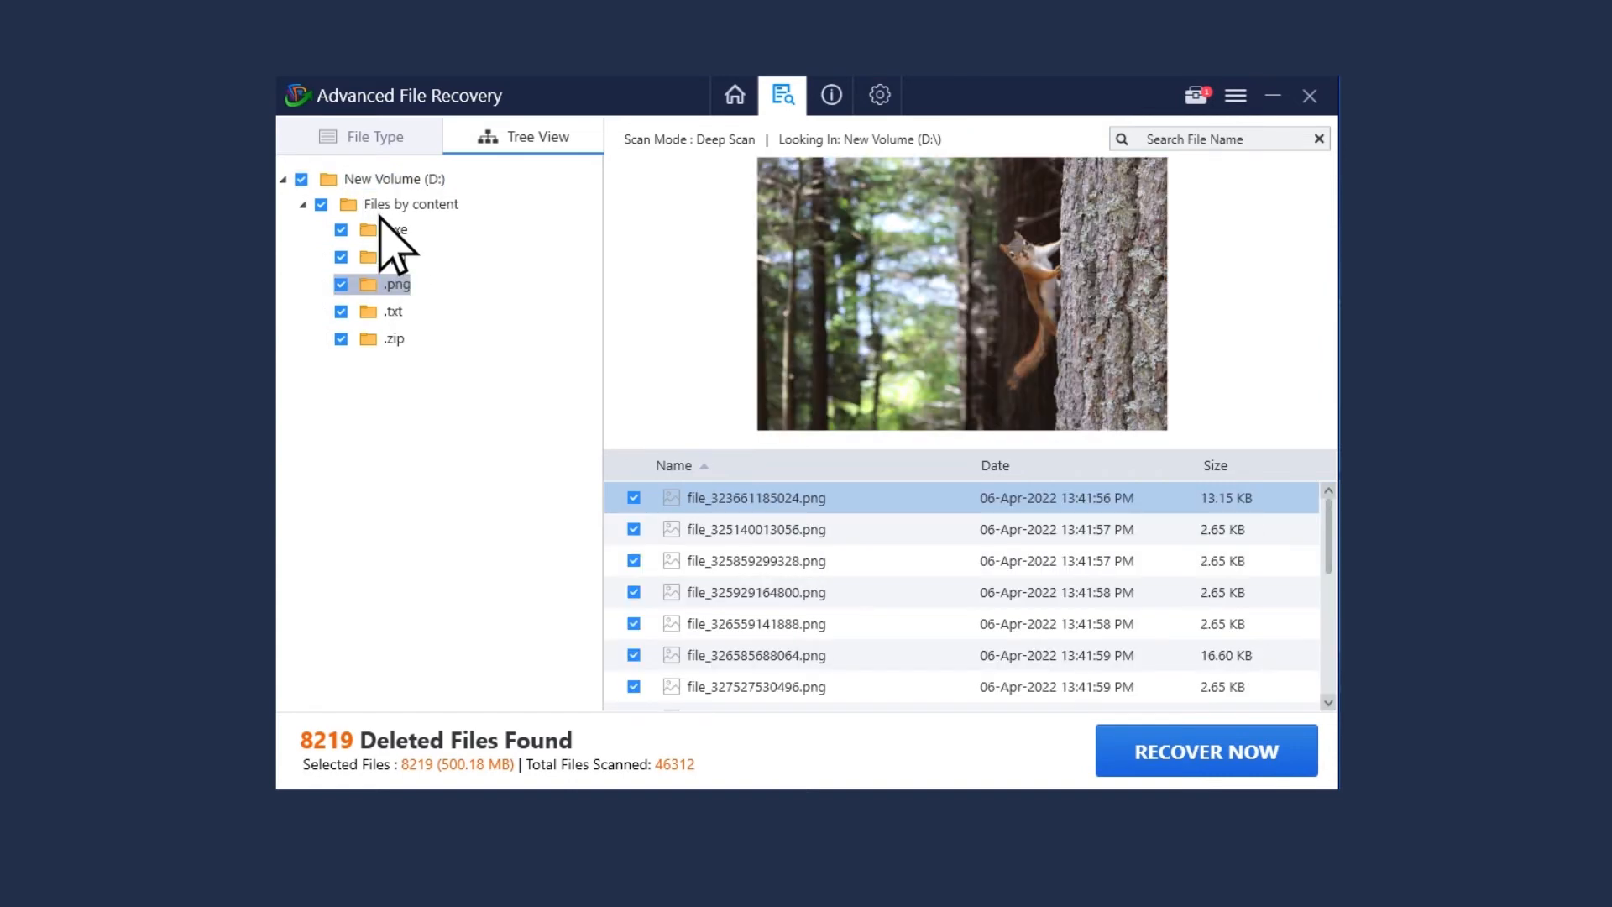
left_click(358, 136)
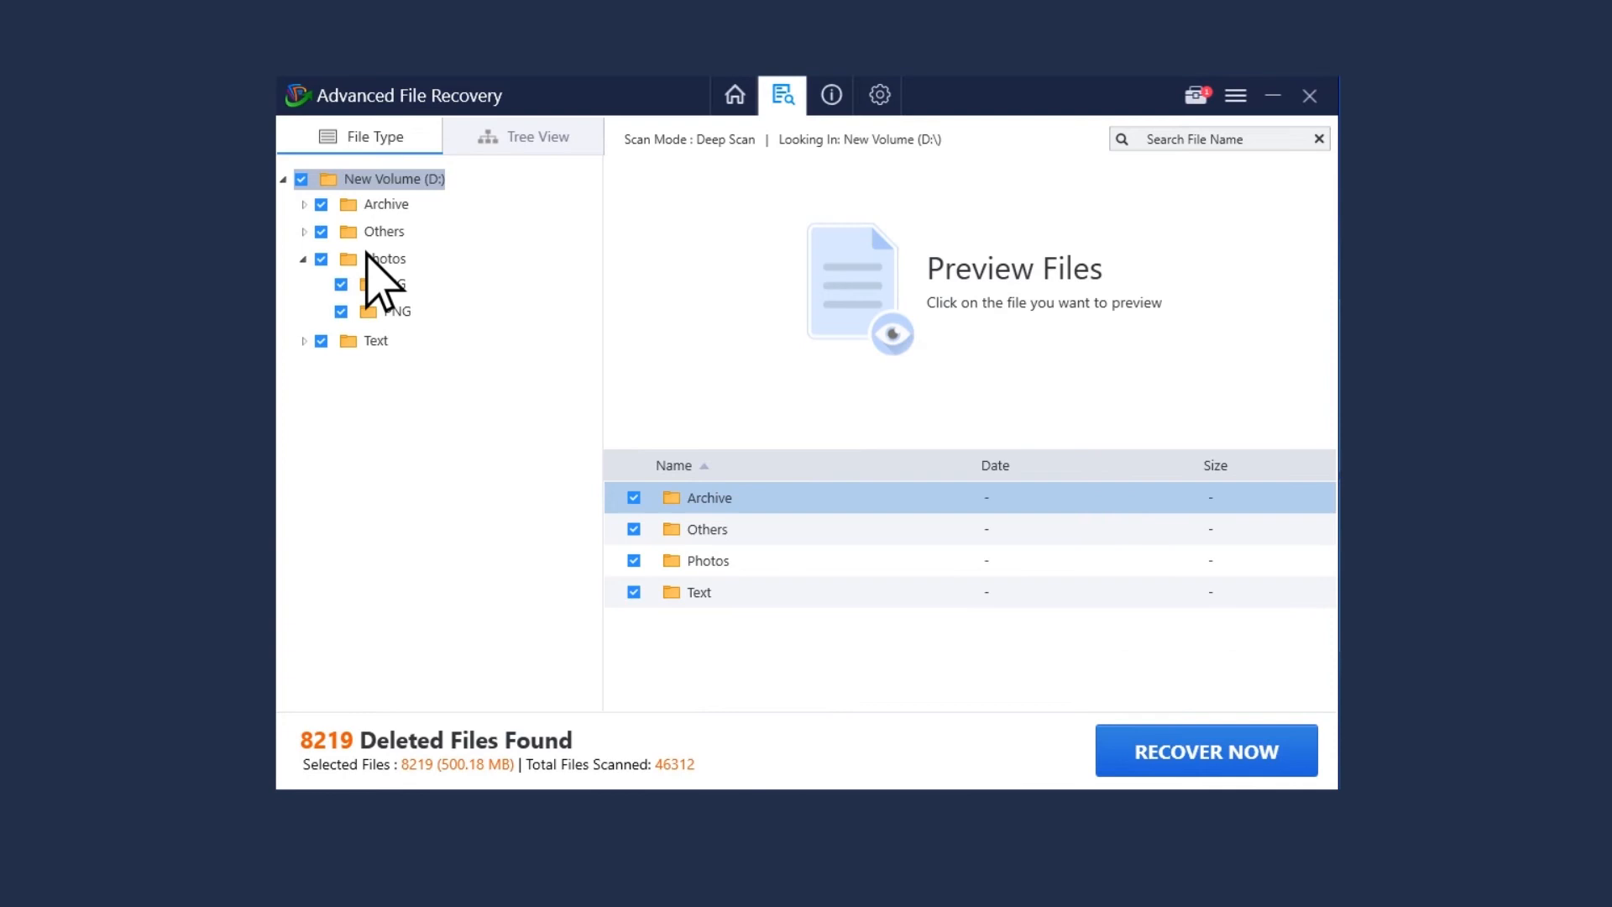
left_click(394, 310)
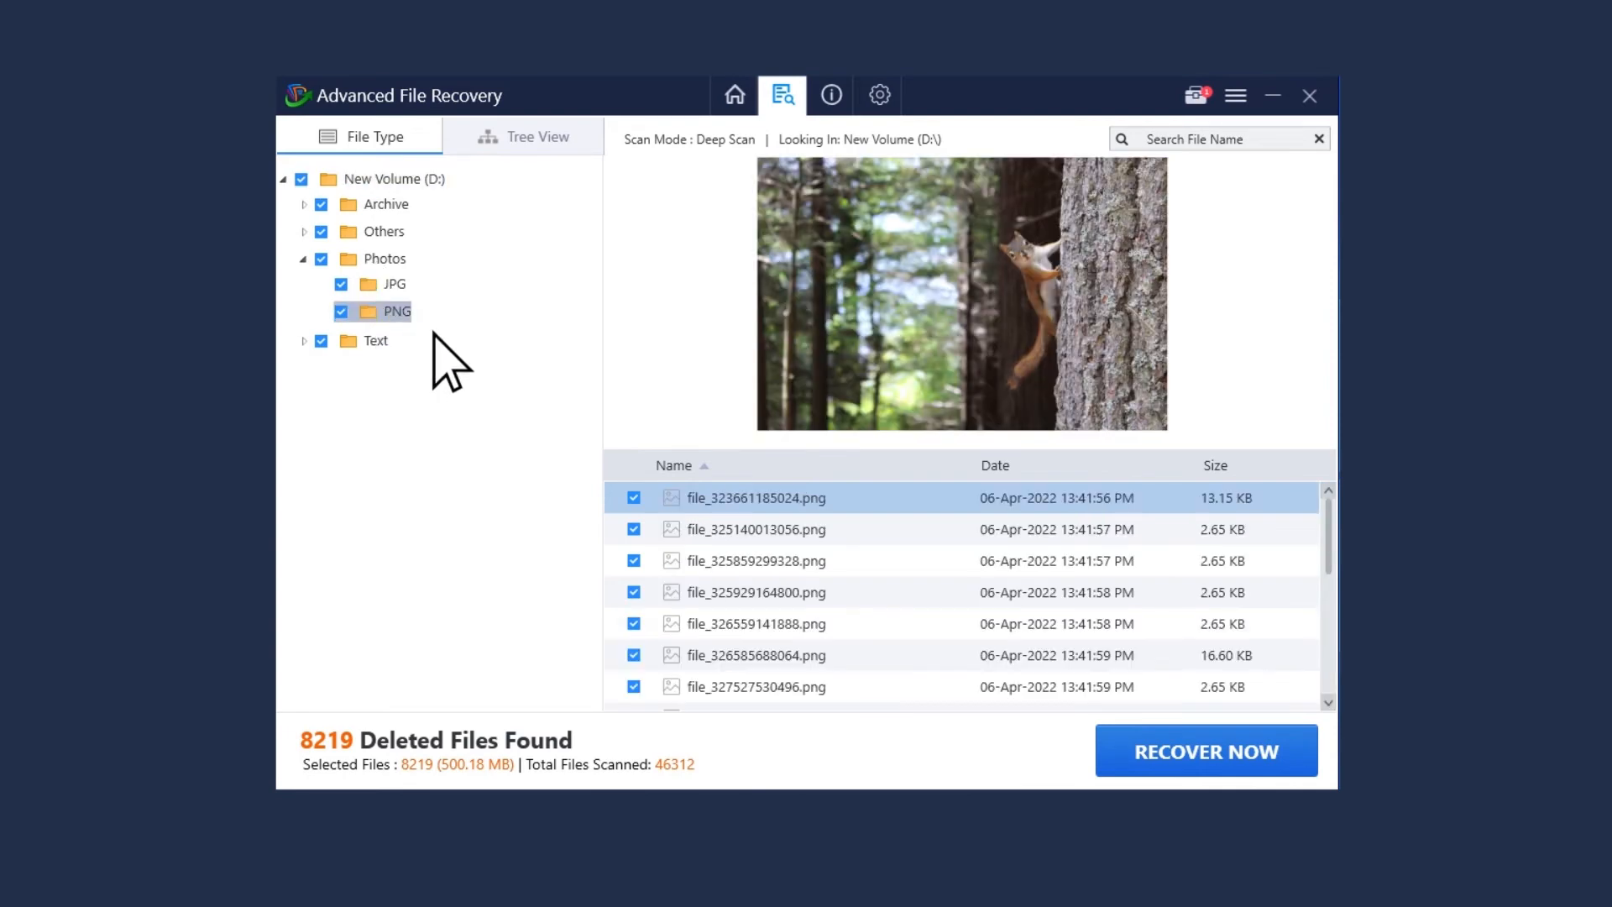
Recover all 8219 selected files into the Recover folder.
left_click(1205, 749)
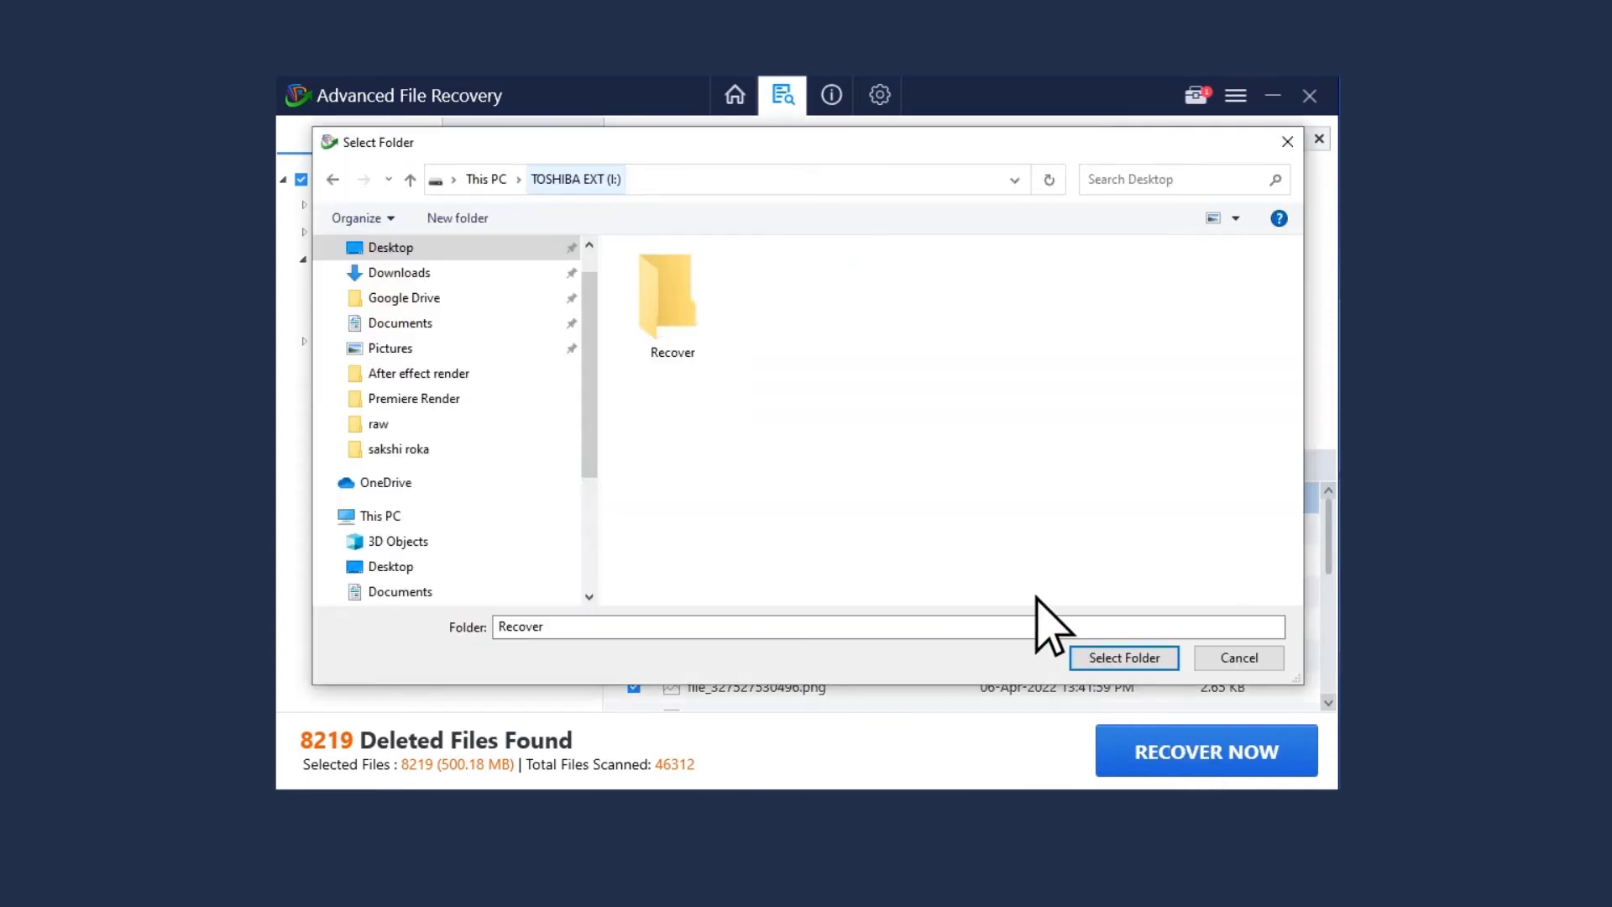
left_click(670, 293)
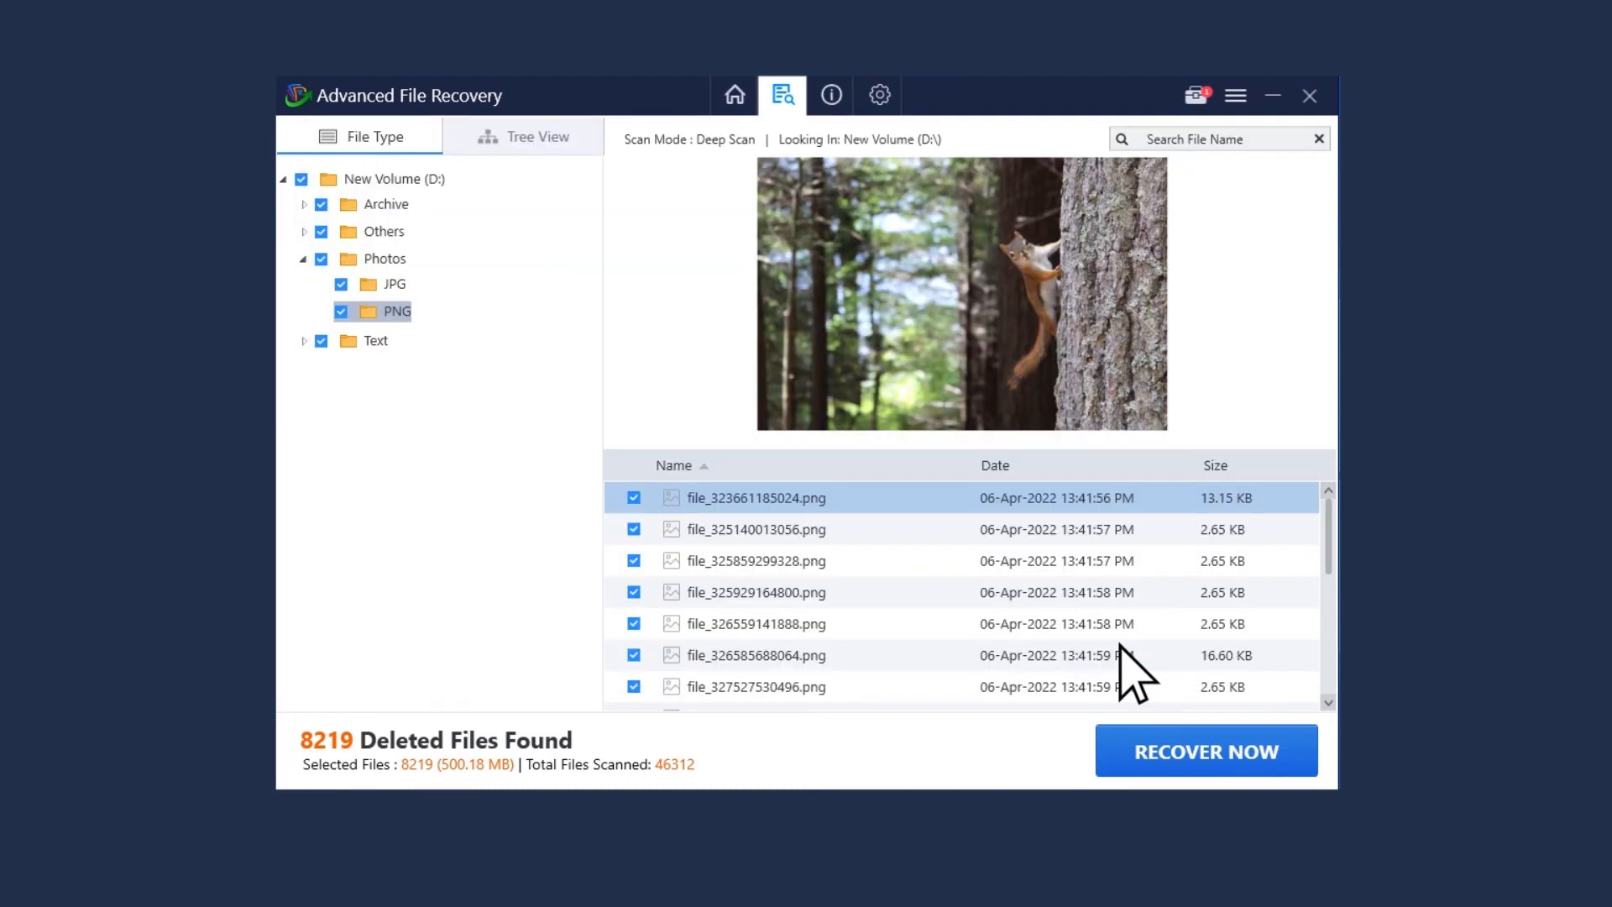
left_click(1205, 750)
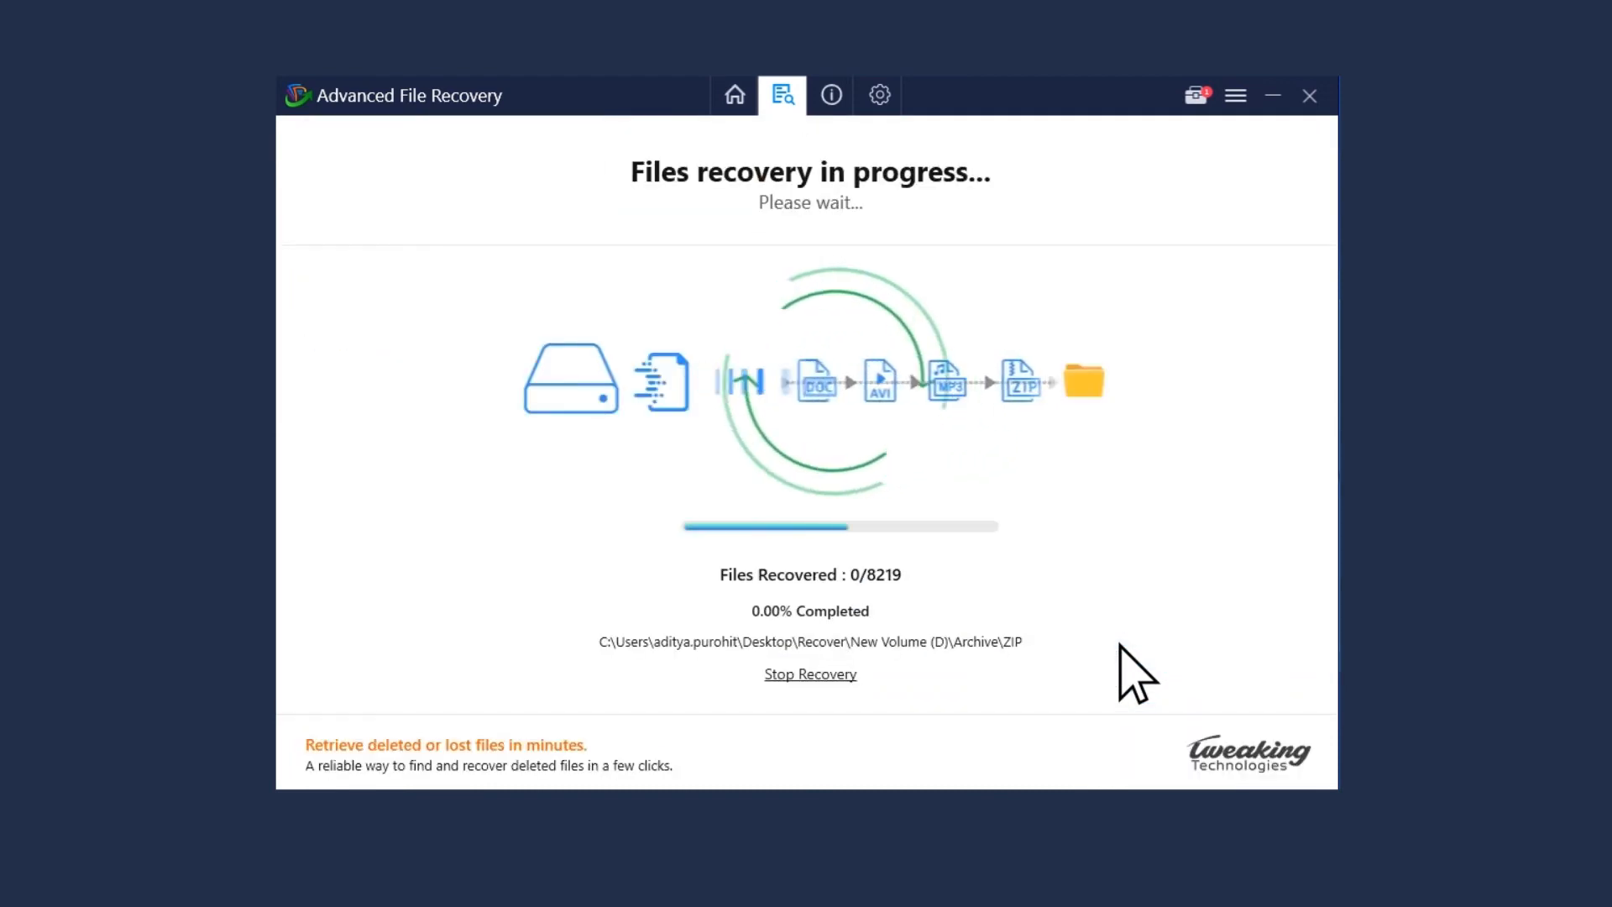